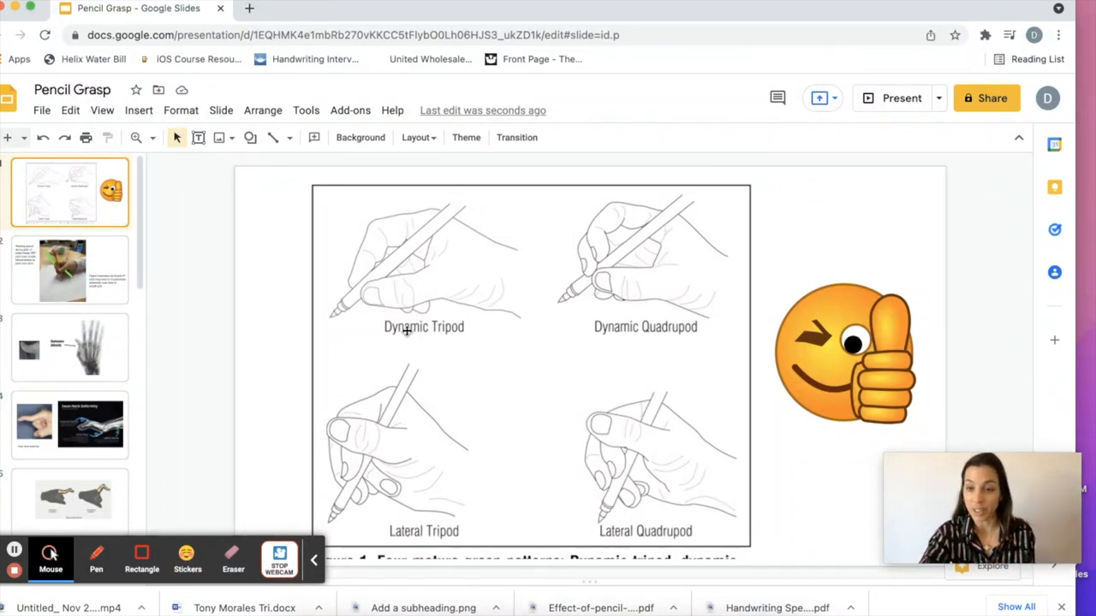
mouse_move(674, 432)
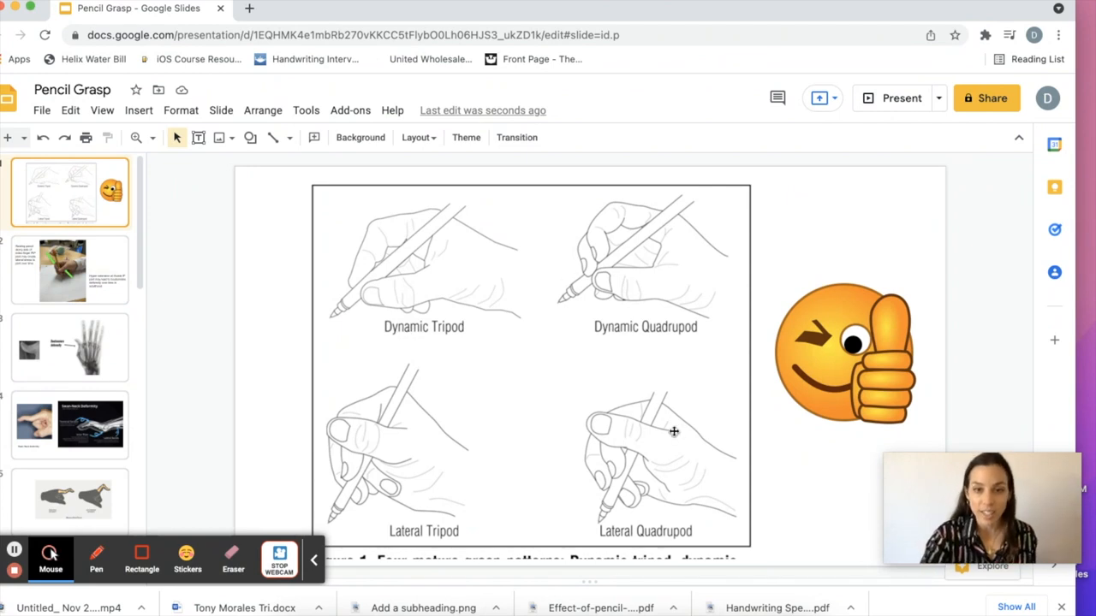
mouse_move(681, 472)
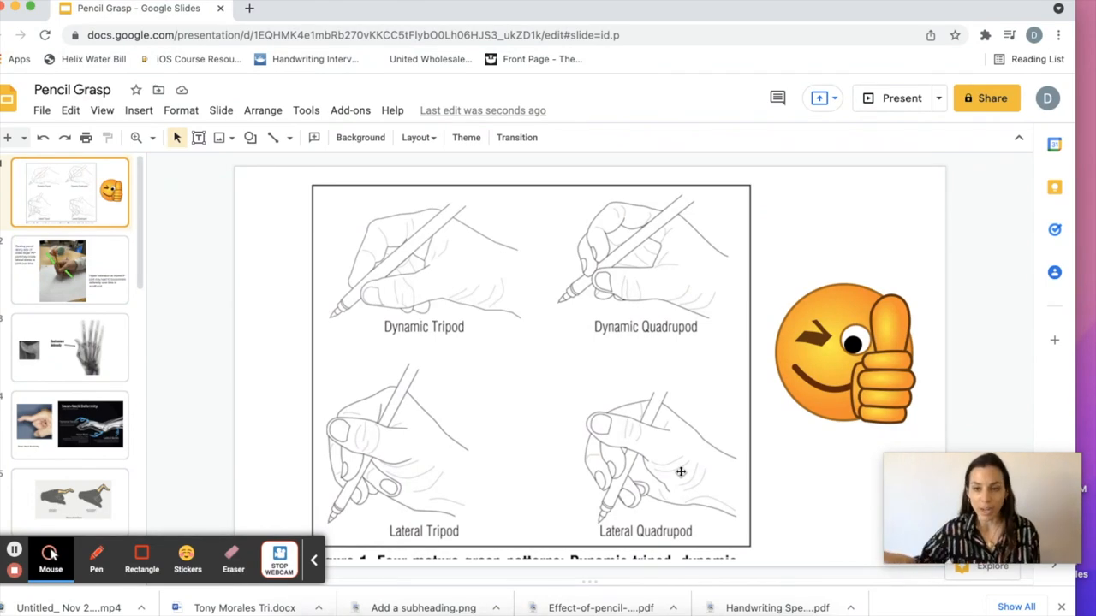
mouse_move(681, 463)
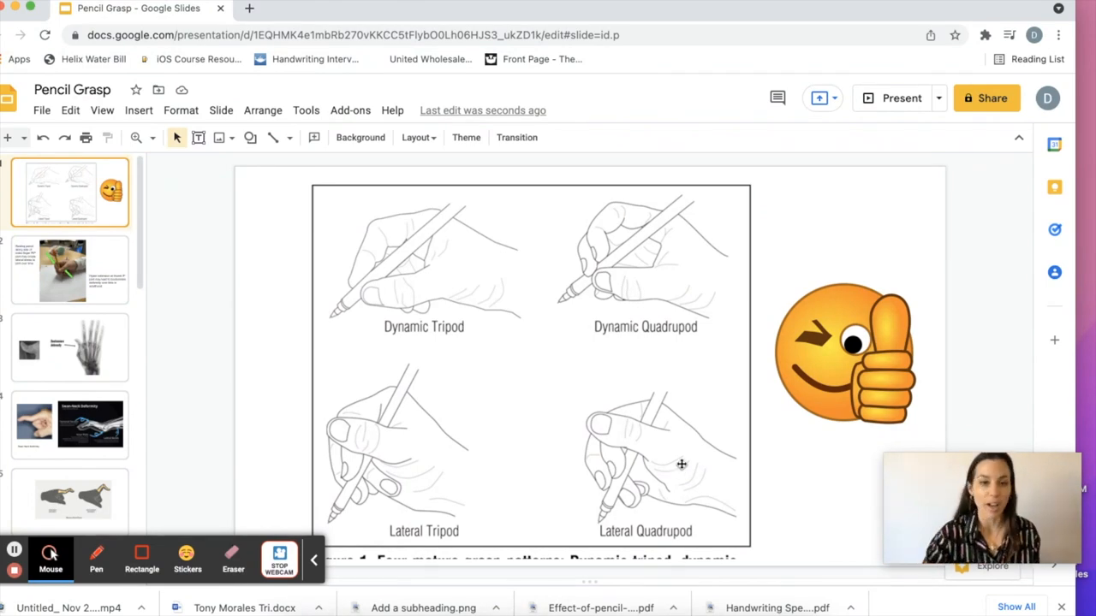
mouse_move(595, 285)
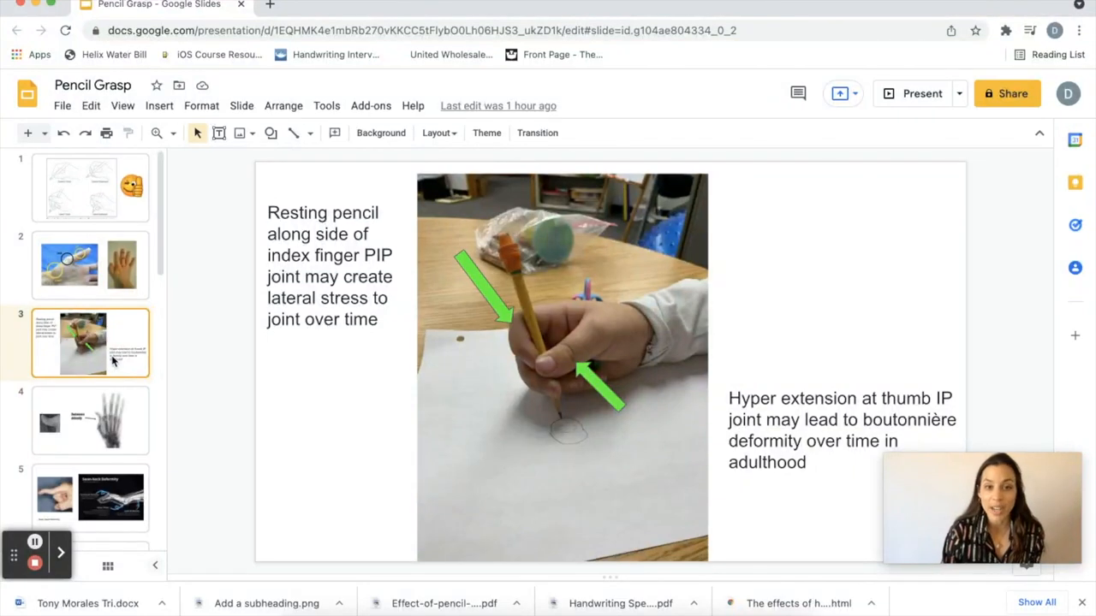
mouse_move(593, 369)
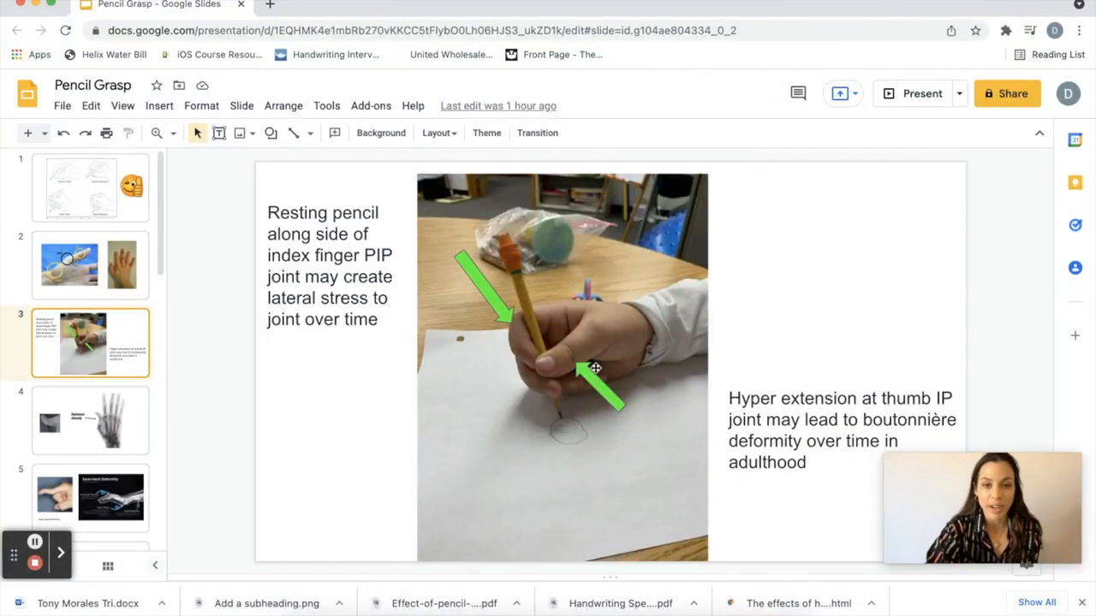
mouse_move(573, 369)
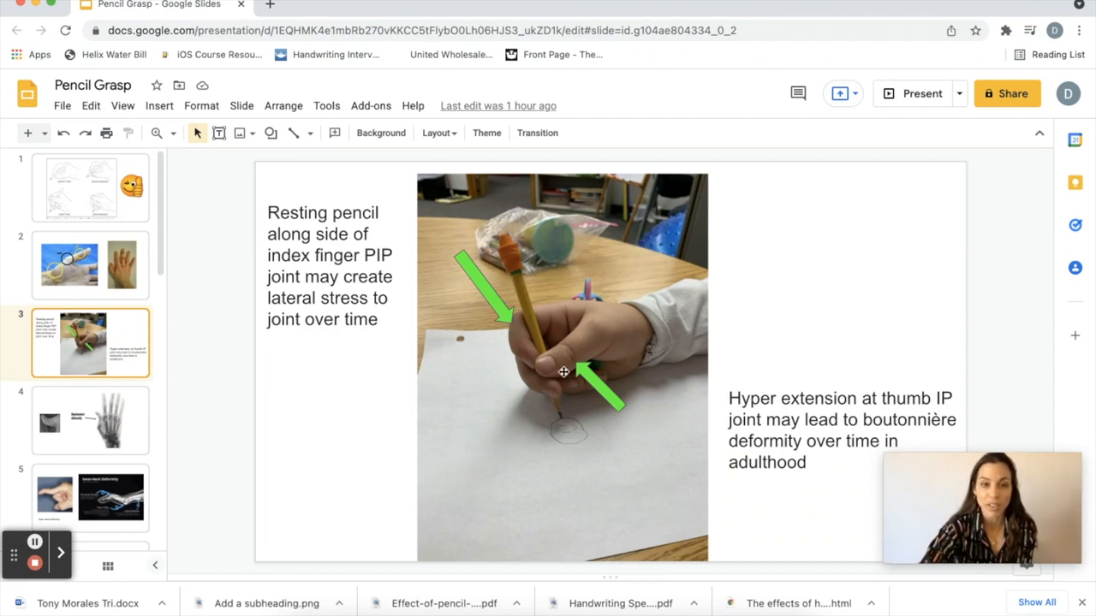
mouse_move(521, 320)
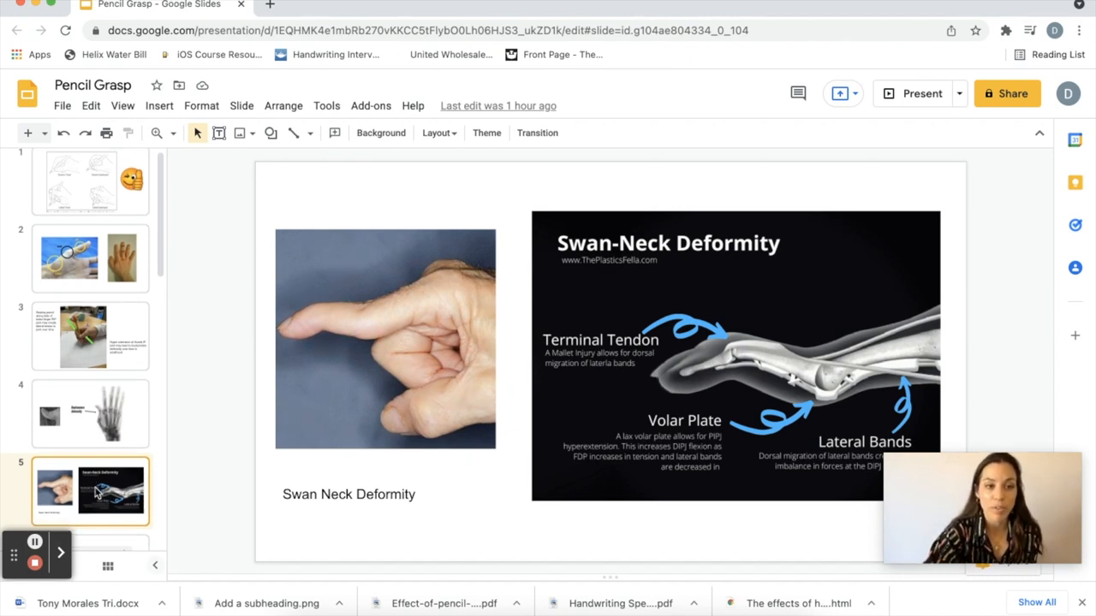
Step: Step past the swan neck and lateral index stress slides to the unstable thumb slide
click(89, 451)
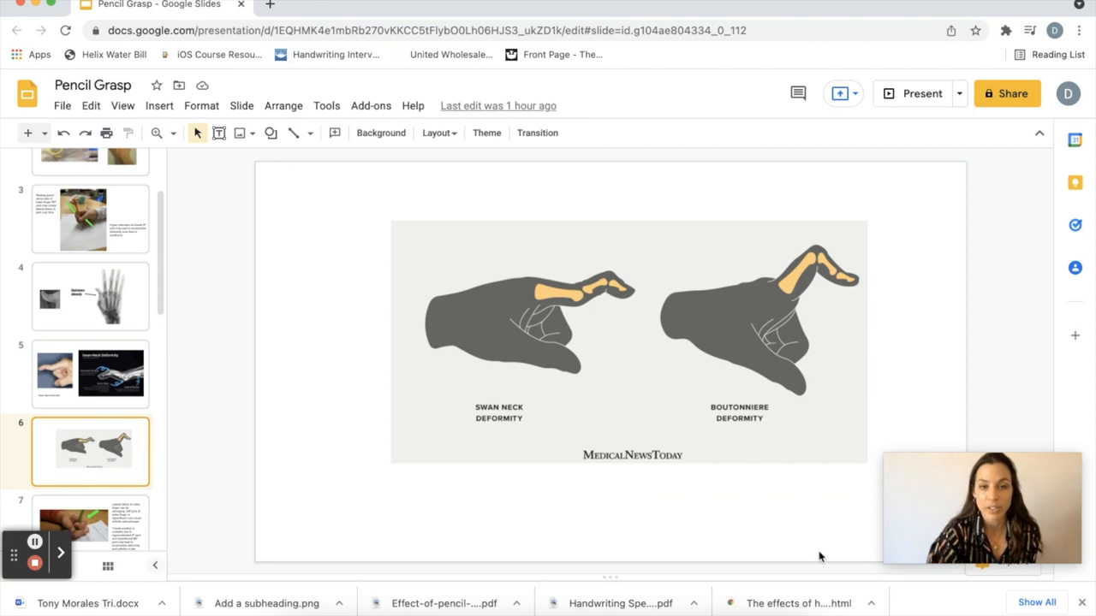
mouse_move(599, 326)
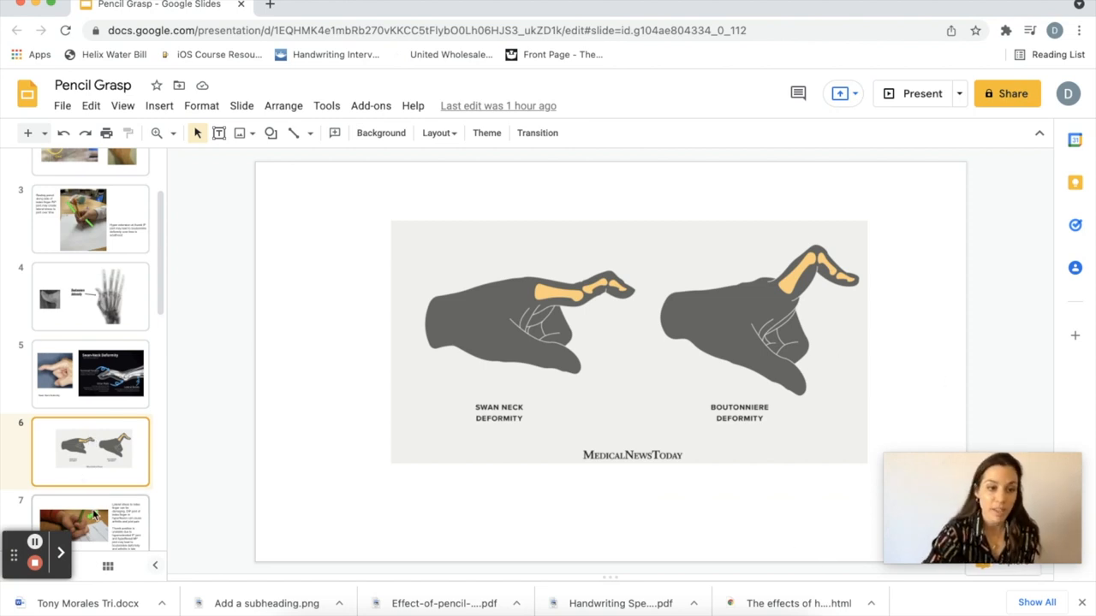
click(86, 492)
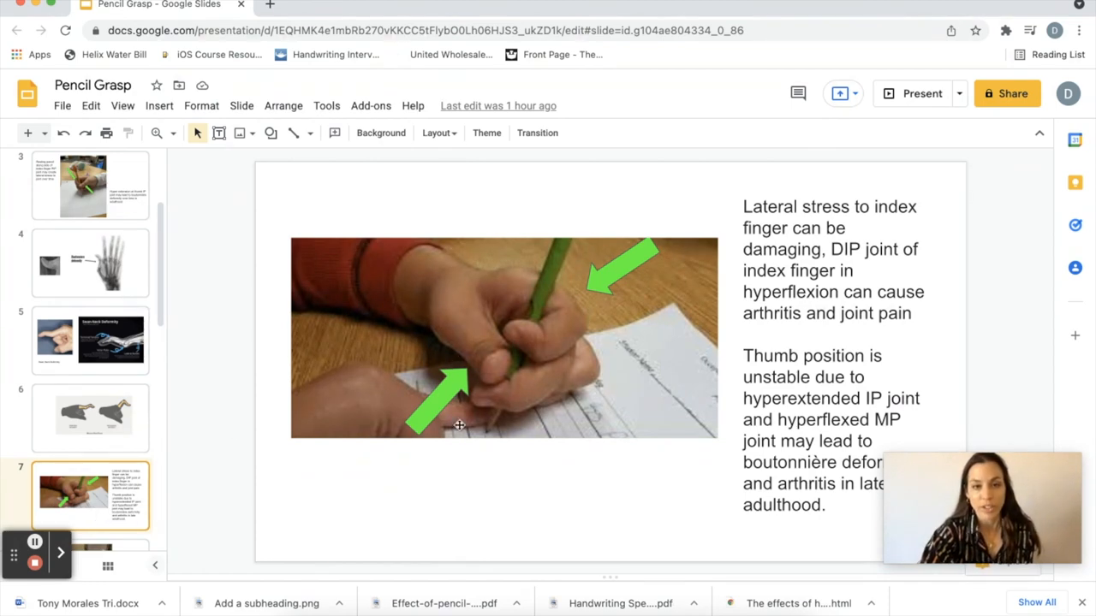
mouse_move(535, 291)
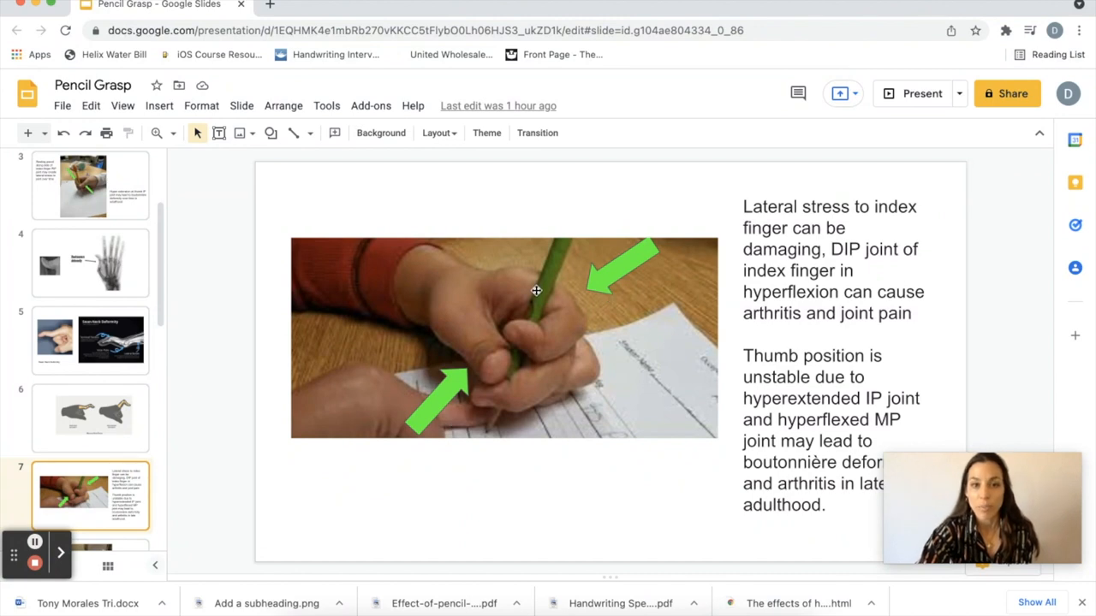
mouse_move(592, 303)
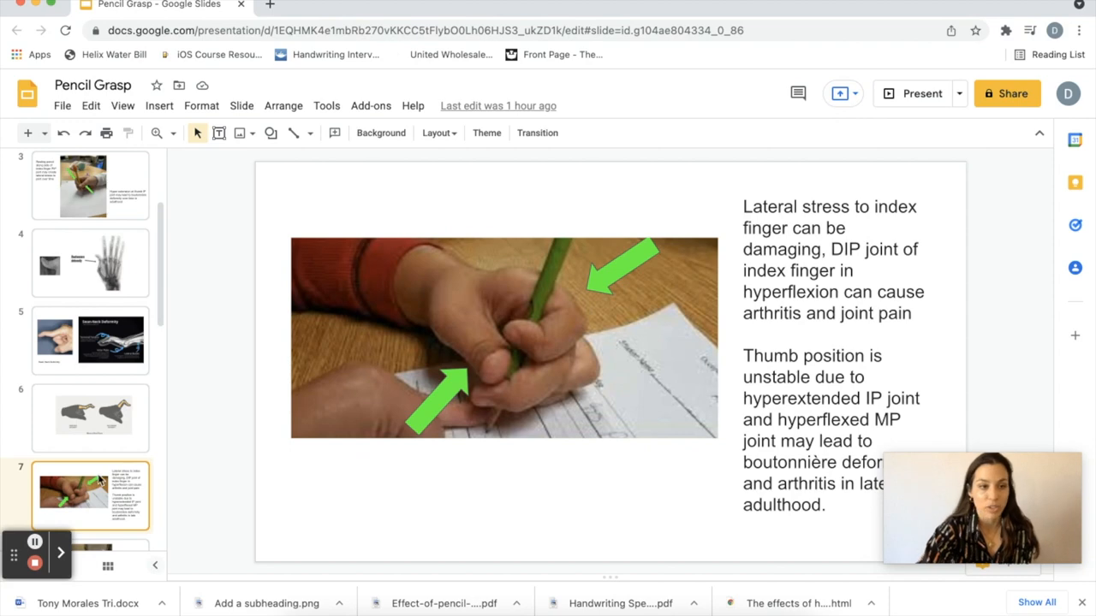
click(90, 431)
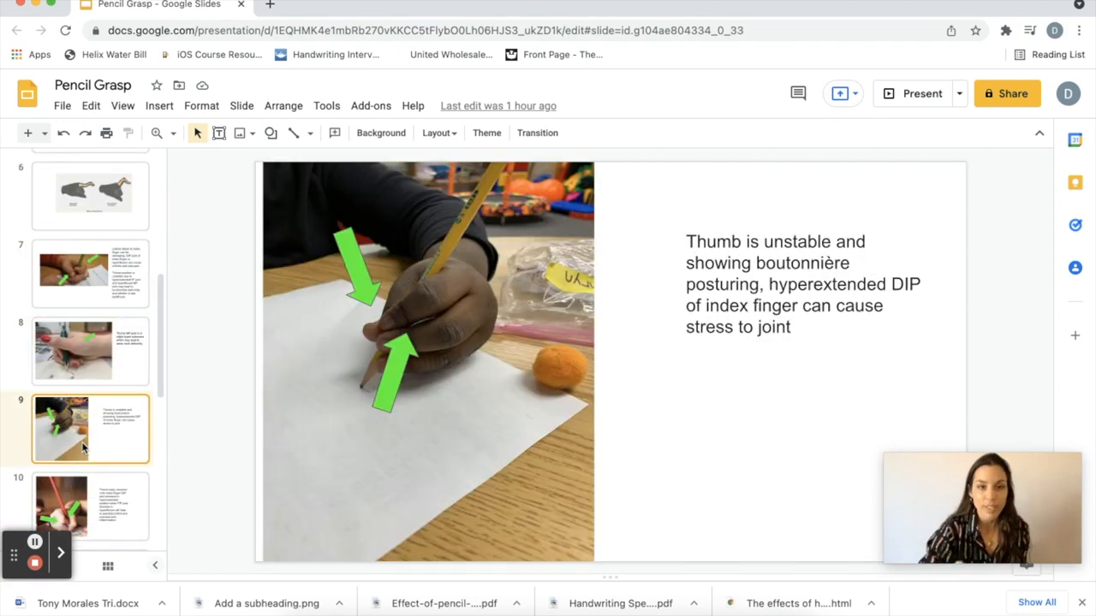
mouse_move(316, 288)
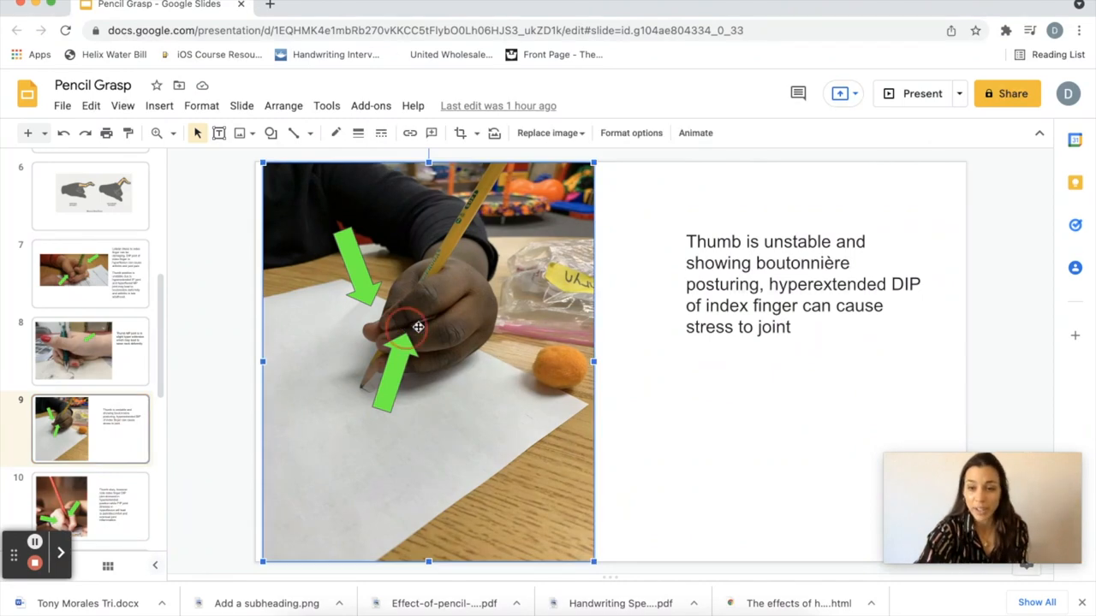
Step: Show slide 10, the grip photo on index DIP hyperextension and PIP hyperflexion
click(90, 507)
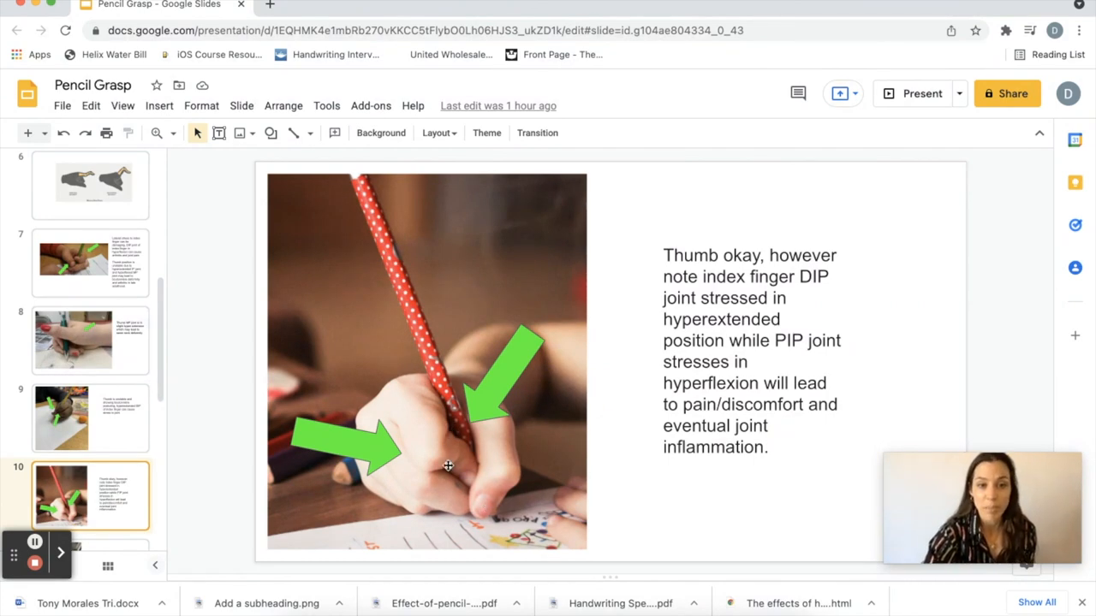
mouse_move(473, 464)
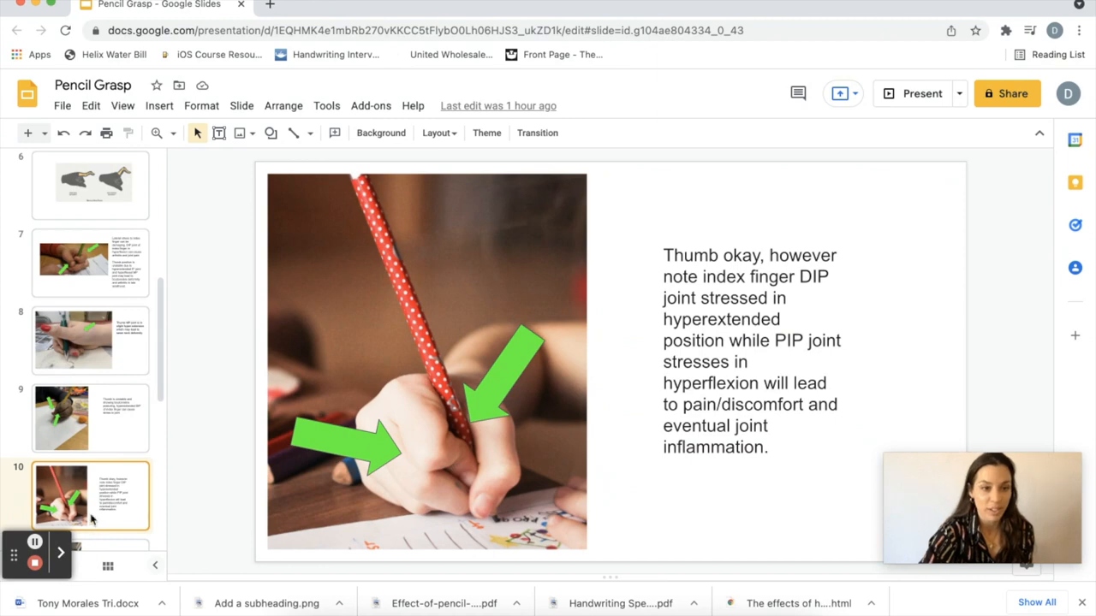
Step: View the joint hypermobility slide, then slide 13 on the grasp bad for every joint
click(90, 413)
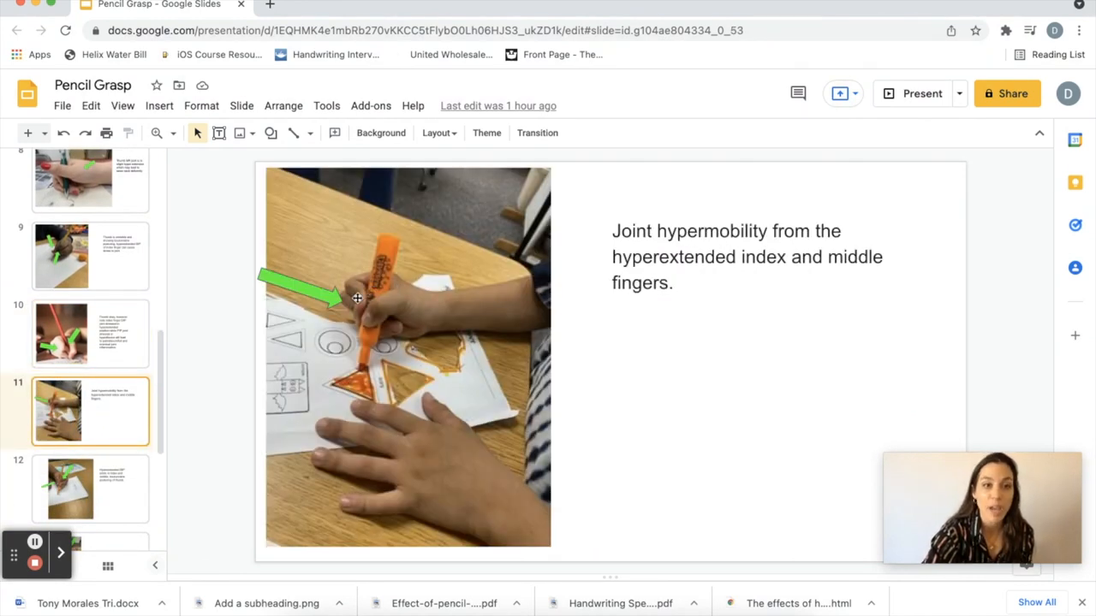
mouse_move(354, 308)
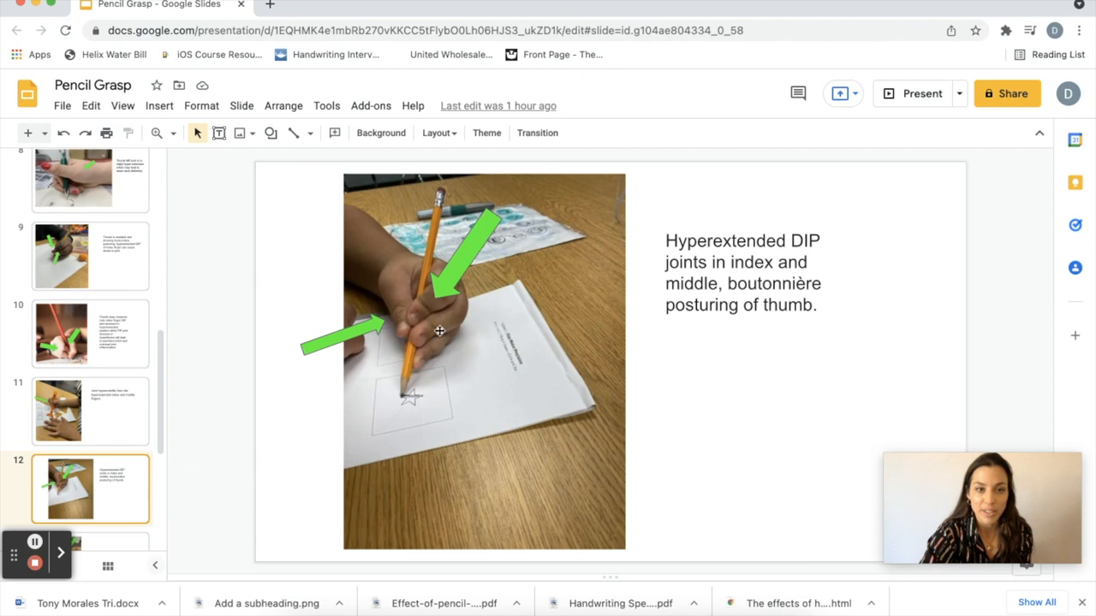
mouse_move(381, 295)
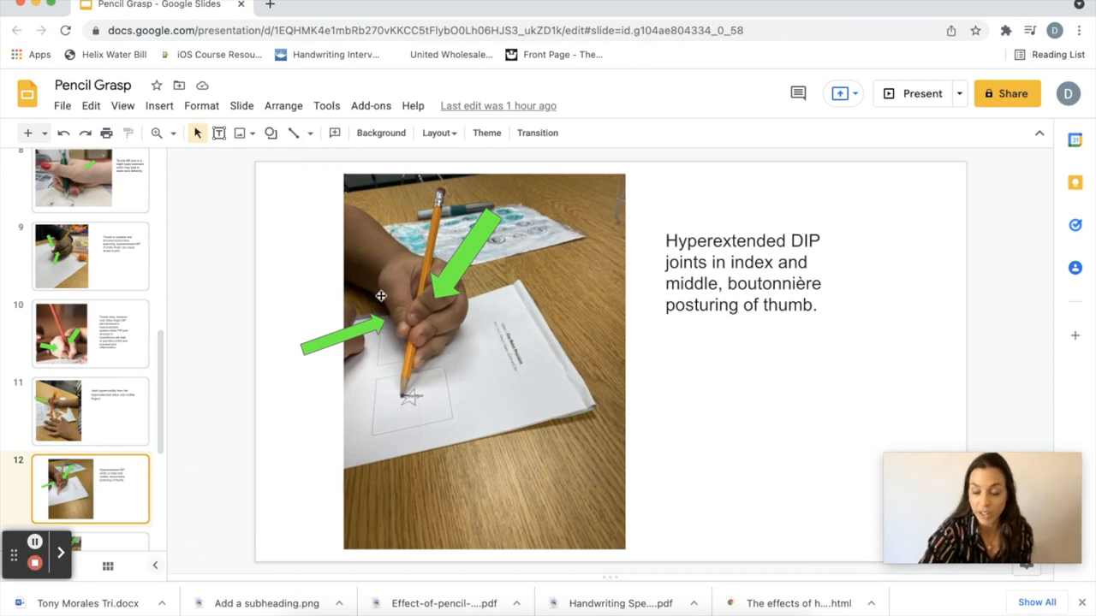
scroll(down, 3)
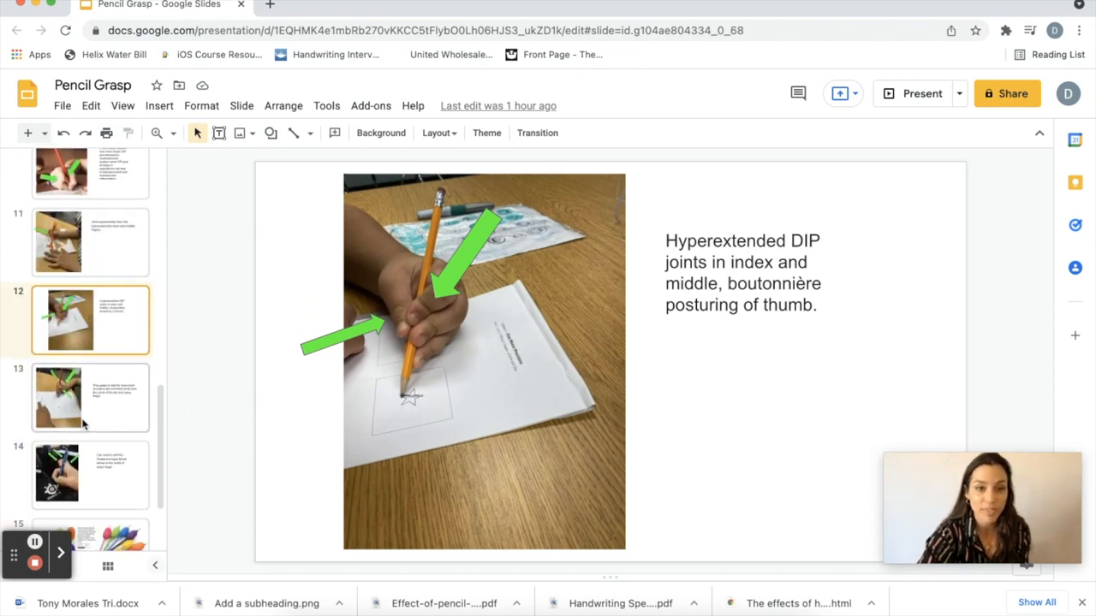
click(89, 399)
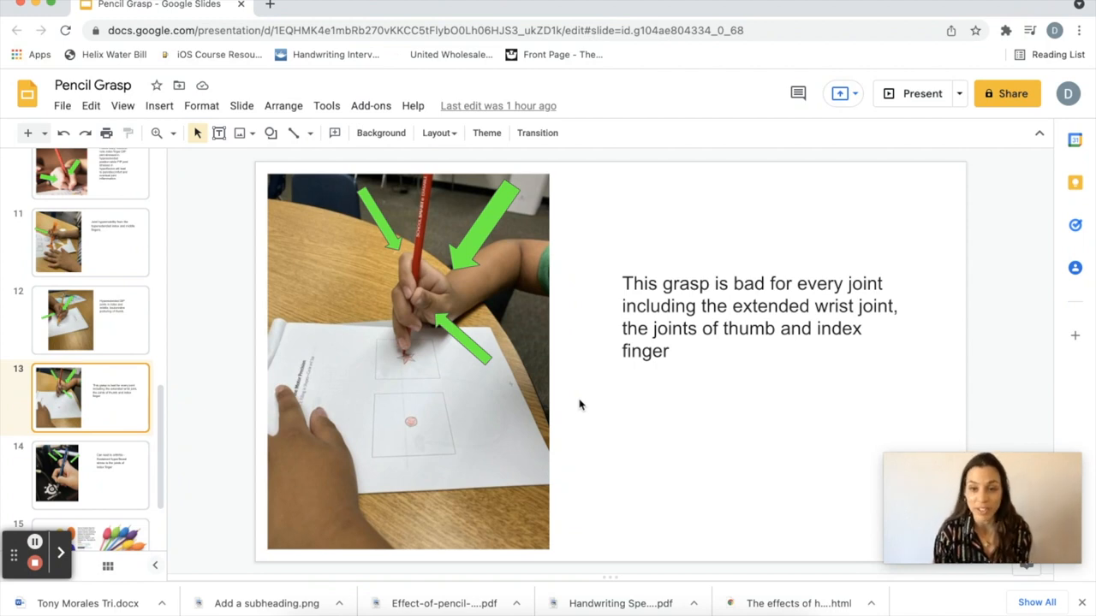
mouse_move(384, 281)
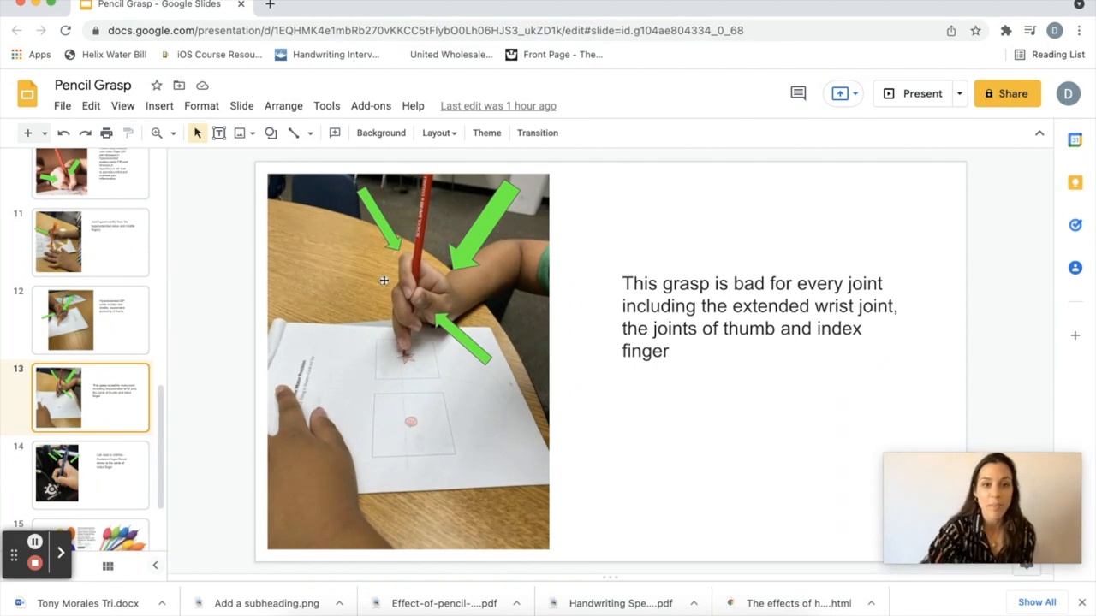
mouse_move(19, 443)
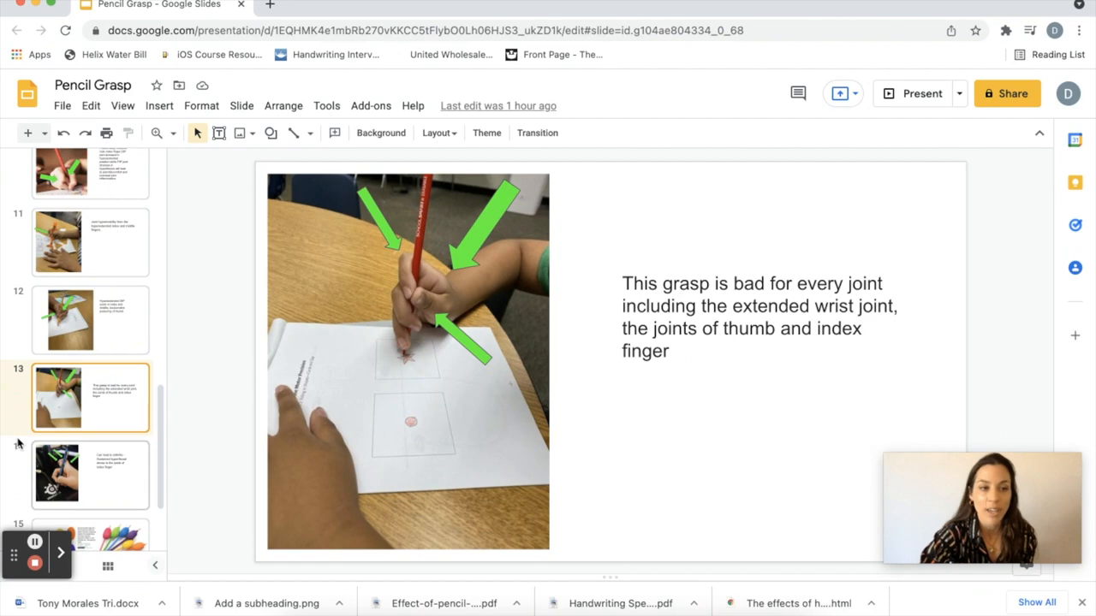
Step: Go back to slide 11, the child holding an orange highlighter
scroll(down, 3)
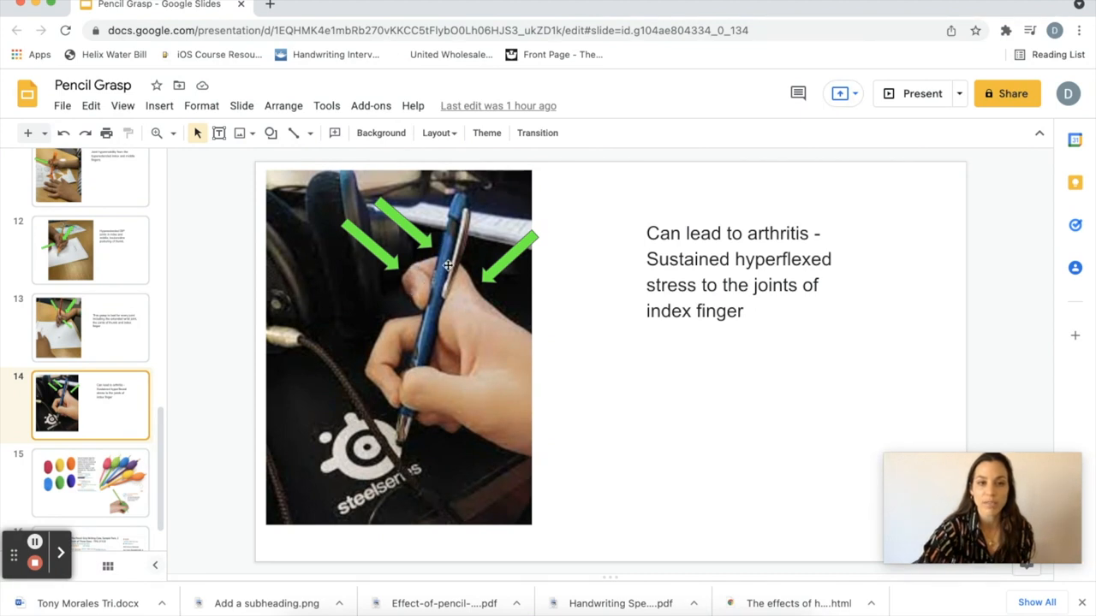
mouse_move(463, 282)
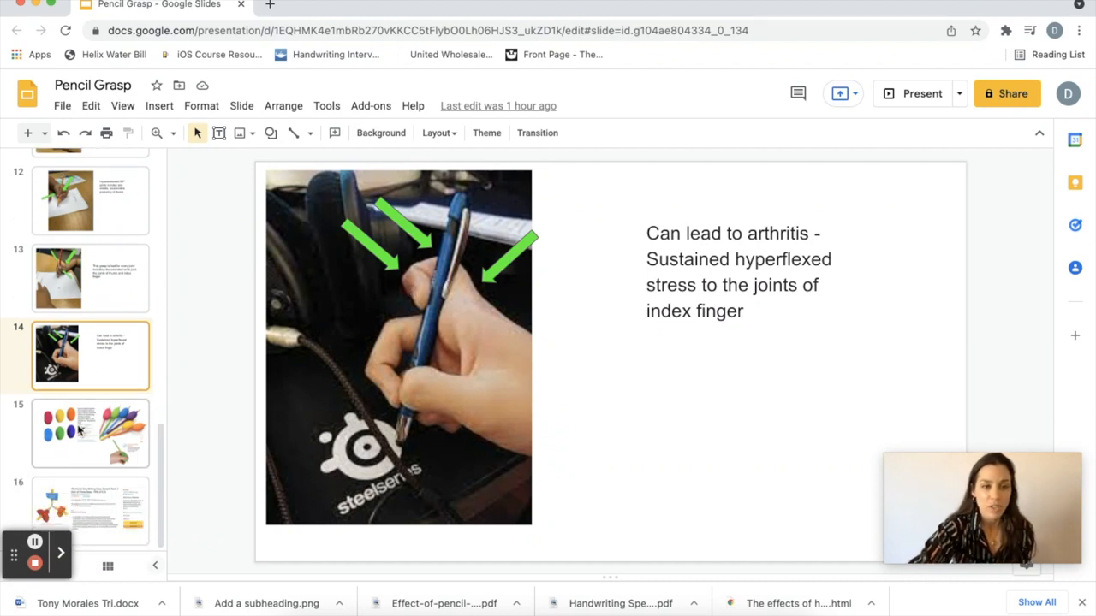
click(89, 433)
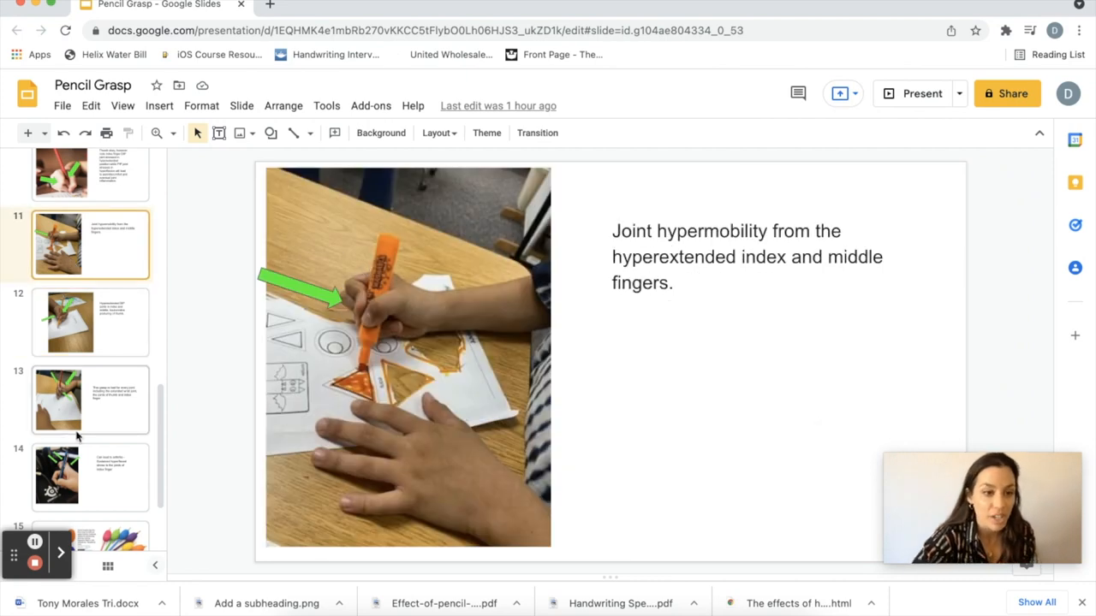
Step: Pass the egg-shaped pencil grips slide to reach the Writing Claw sample pack slide
click(90, 430)
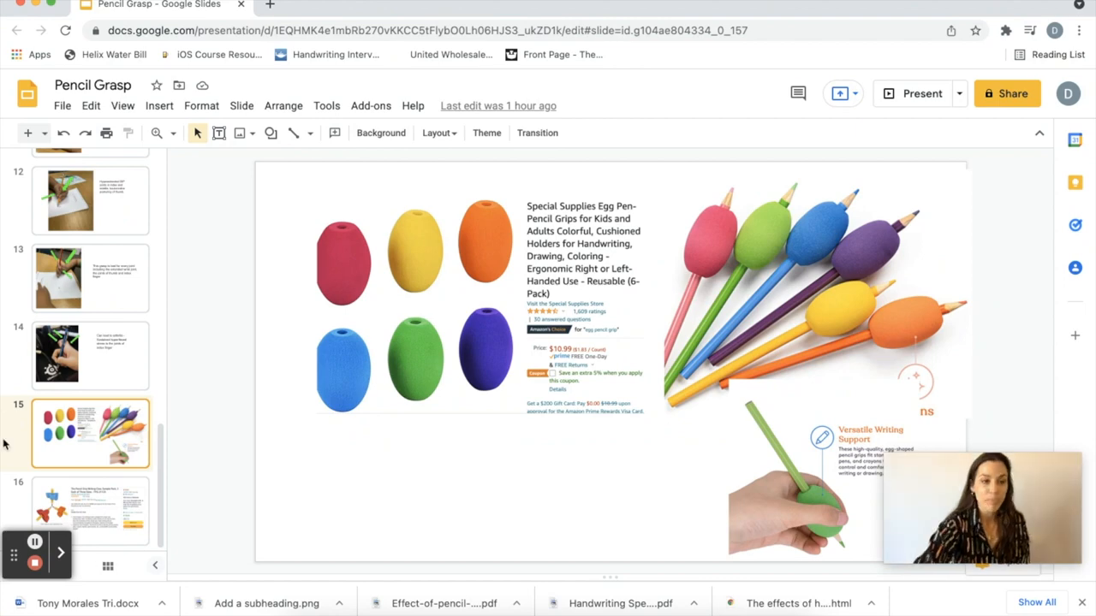
click(90, 508)
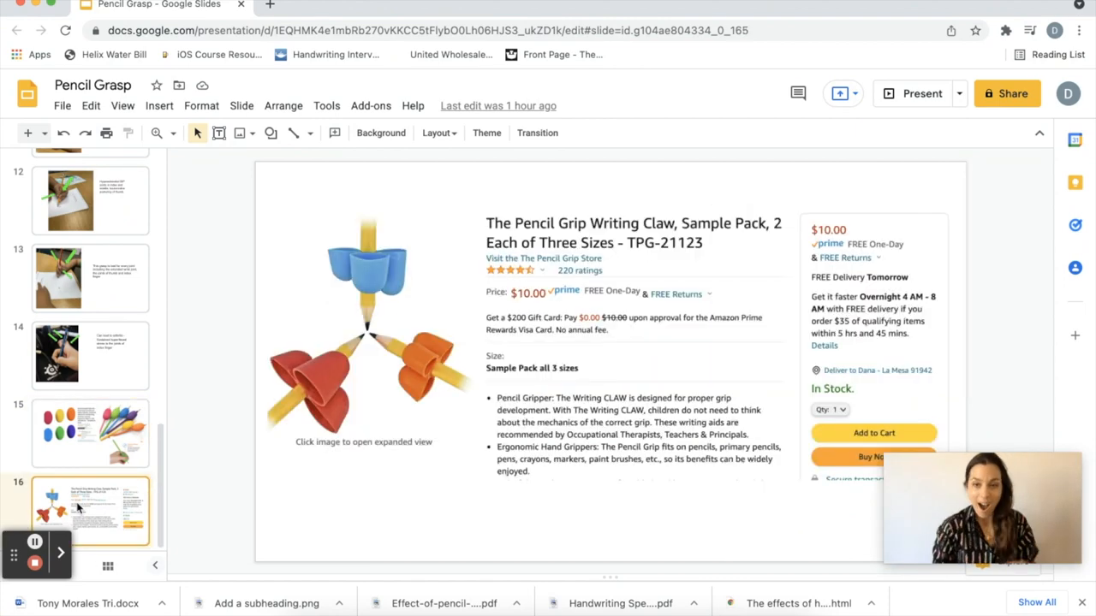